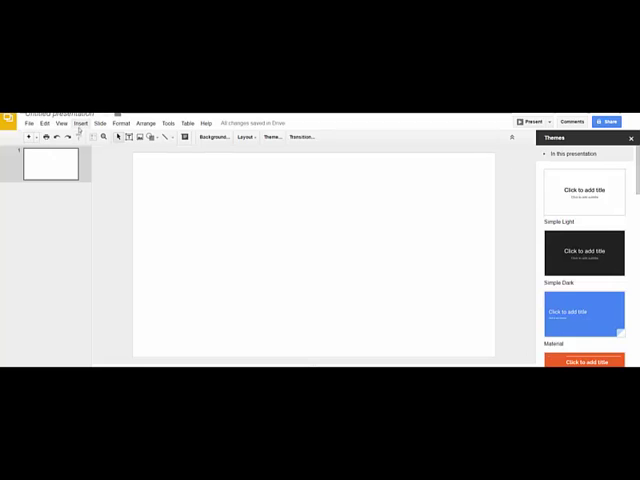
Step: Insert the Google image-search photo of the Plimoth Plantation thatched house behind a fence
{"action": "left_click", "coordinate": [64, 124]}
{"action": "type", "text": "plimoth plantation"}
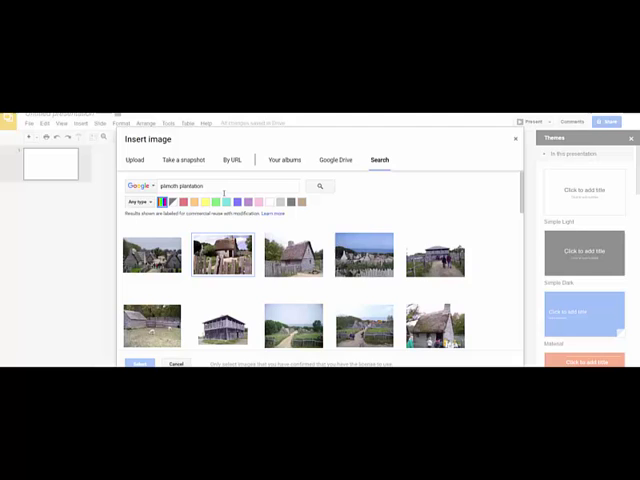
{"action": "mouse_move", "coordinate": [320, 187]}
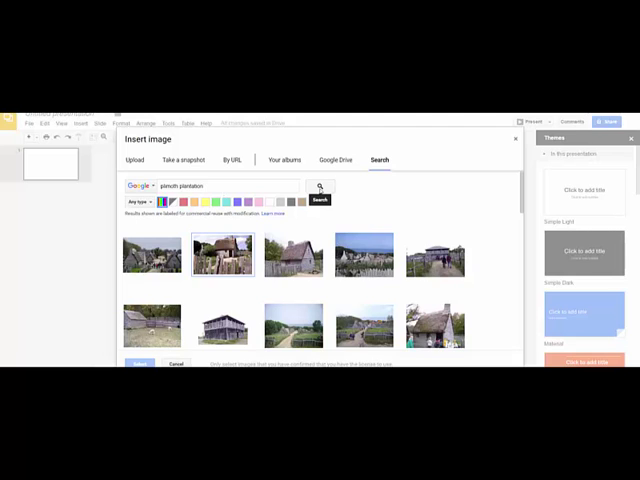
{"action": "mouse_move", "coordinate": [258, 258]}
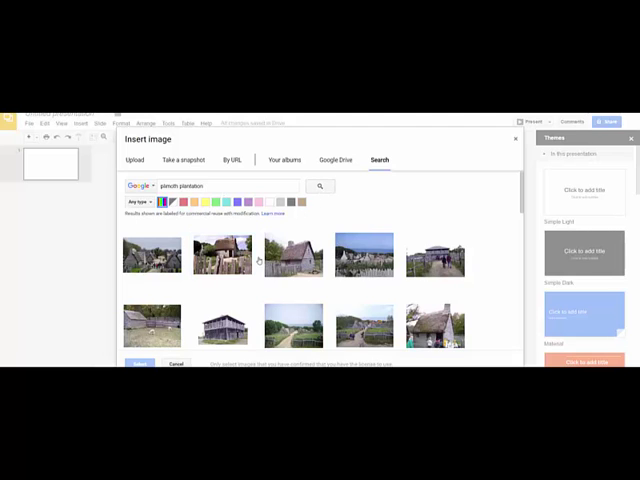
{"action": "left_click", "coordinate": [221, 326]}
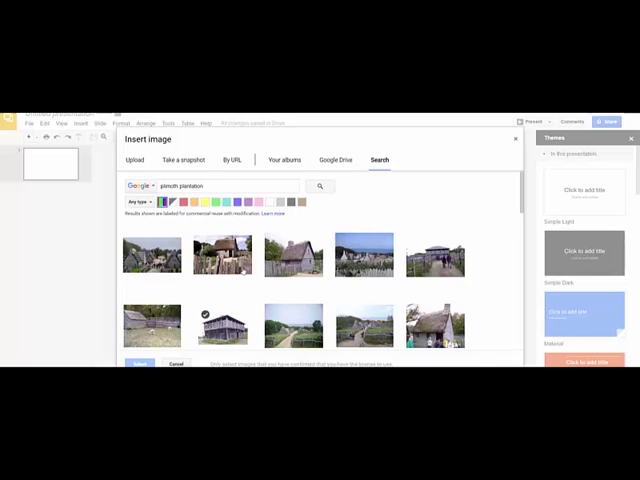
{"action": "left_click", "coordinate": [223, 255]}
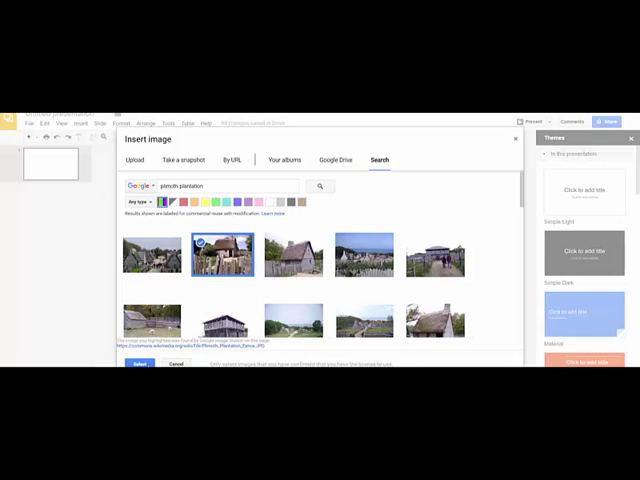
{"action": "left_click", "coordinate": [176, 363]}
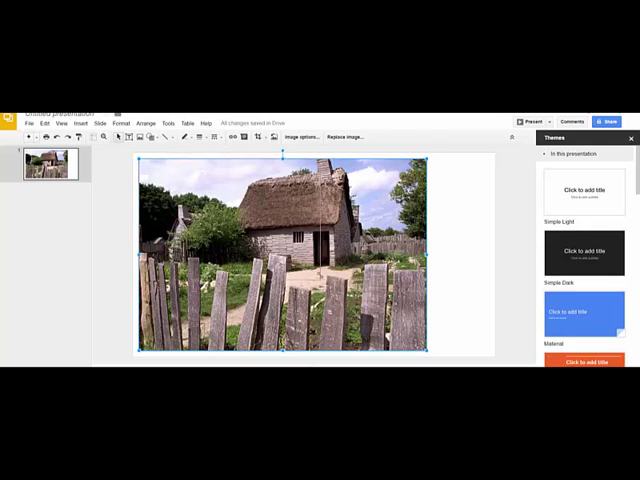
Step: Shrink the house photo by a corner, undoing the distorted stretch to keep proportions
{"action": "left_click_drag", "start_coordinate": [428, 348], "coordinate": [320, 278]}
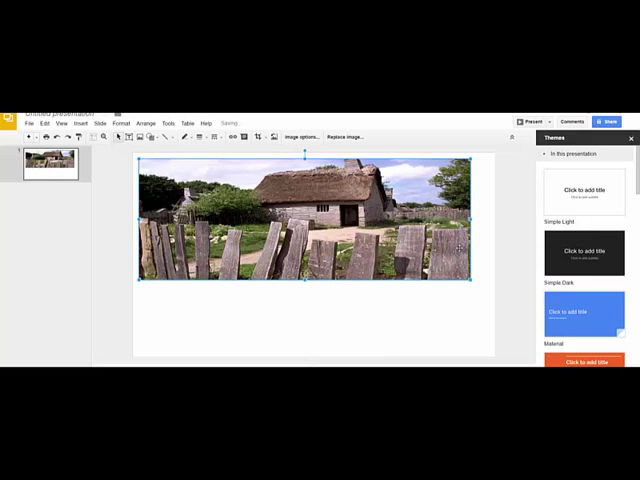
{"action": "key", "text": "ctrl+z"}
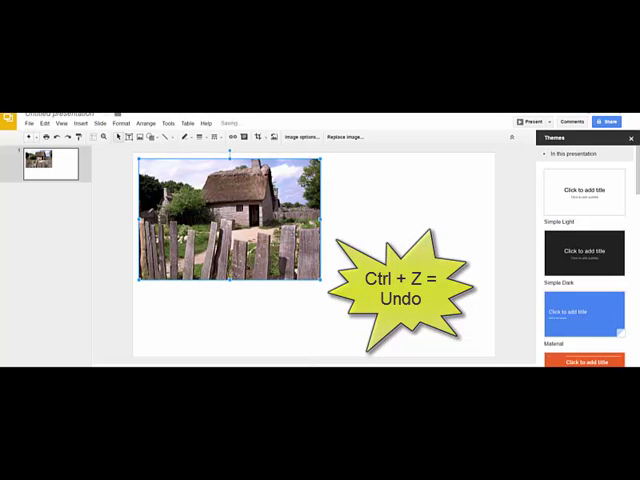
{"action": "key", "text": "ctrl+z"}
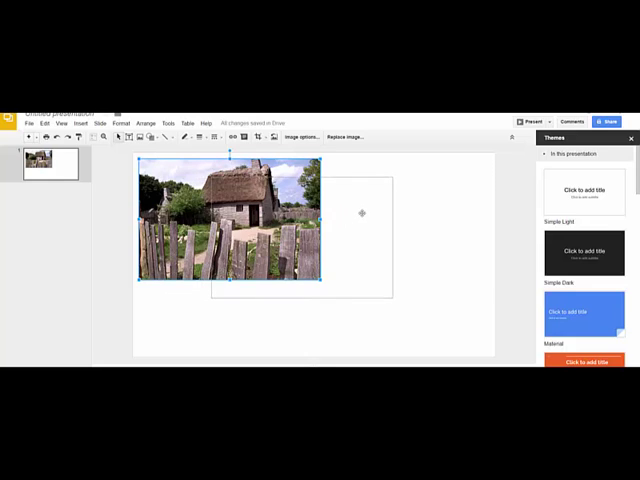
Step: Crop the photo in around the thatched house and move it toward top centre
{"action": "left_click", "coordinate": [260, 138]}
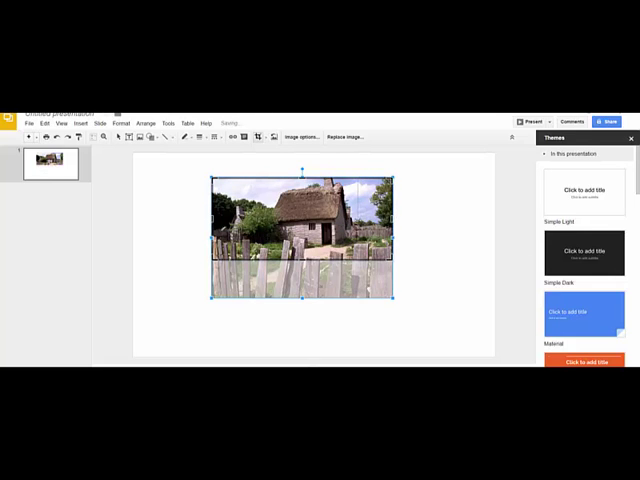
{"action": "left_click_drag", "start_coordinate": [405, 237], "coordinate": [355, 237]}
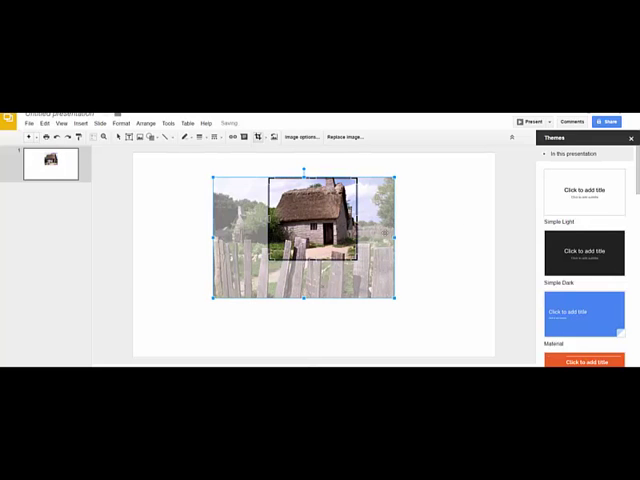
{"action": "mouse_move", "coordinate": [258, 137]}
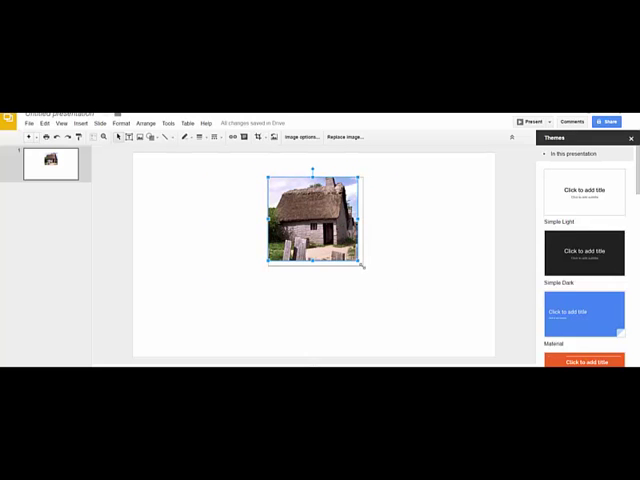
{"action": "left_click_drag", "start_coordinate": [360, 268], "coordinate": [350, 277]}
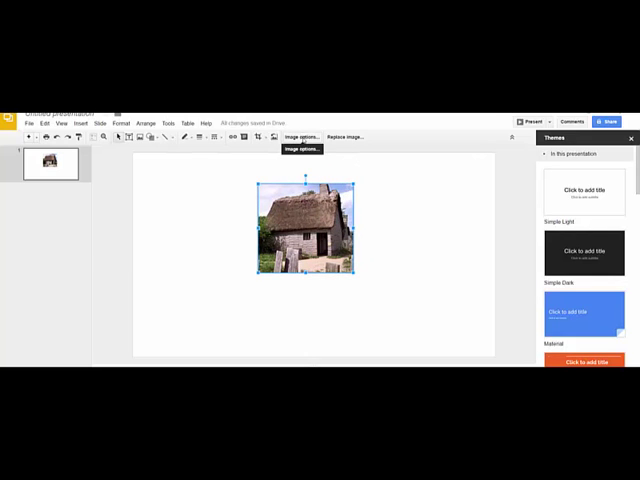
Step: Apply the Sepia recolour to the house photo from Image options
{"action": "left_click", "coordinate": [303, 137]}
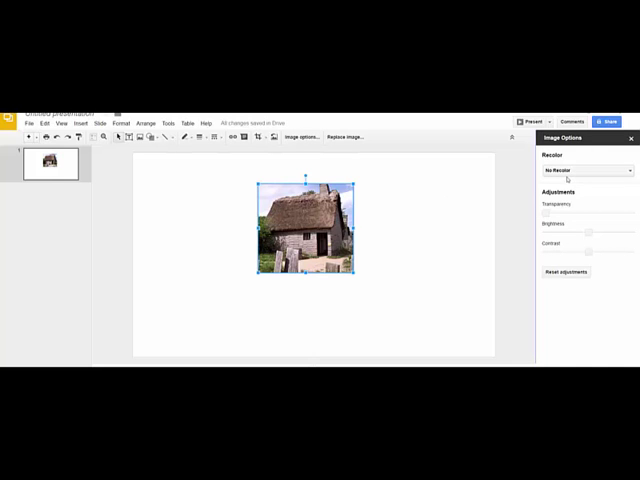
{"action": "left_click", "coordinate": [586, 170]}
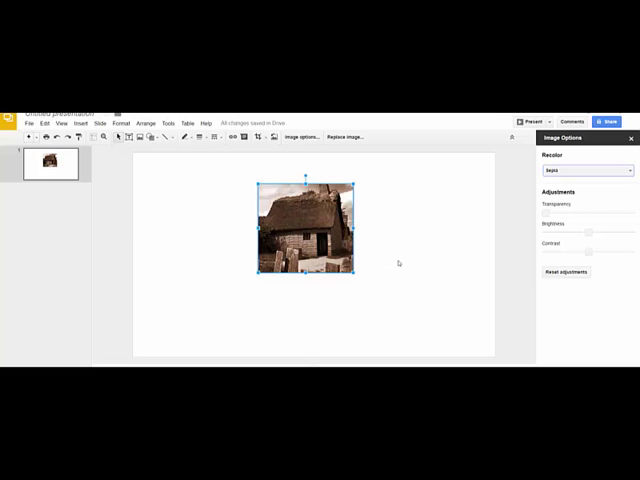
{"action": "left_click", "coordinate": [588, 170]}
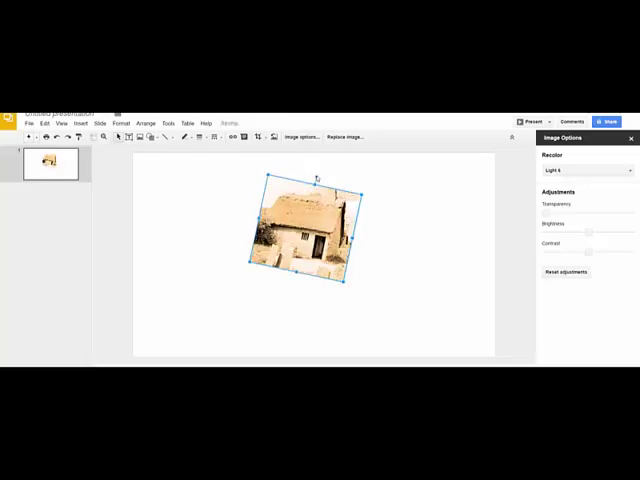
Step: Rotate the sepia photo to a tilted angle using its rotation handle
{"action": "left_click_drag", "start_coordinate": [314, 178], "coordinate": [305, 173]}
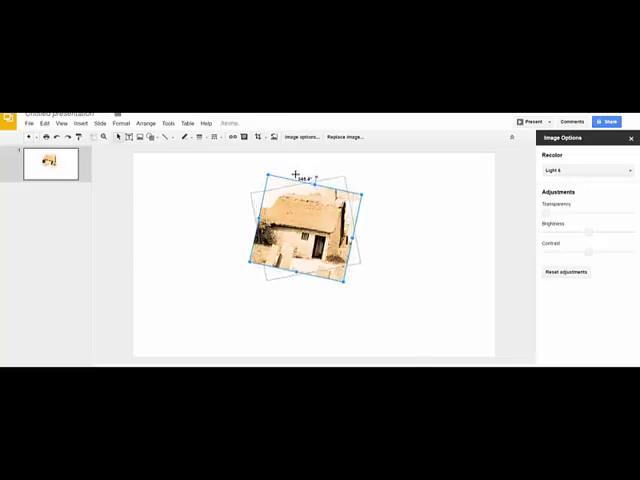